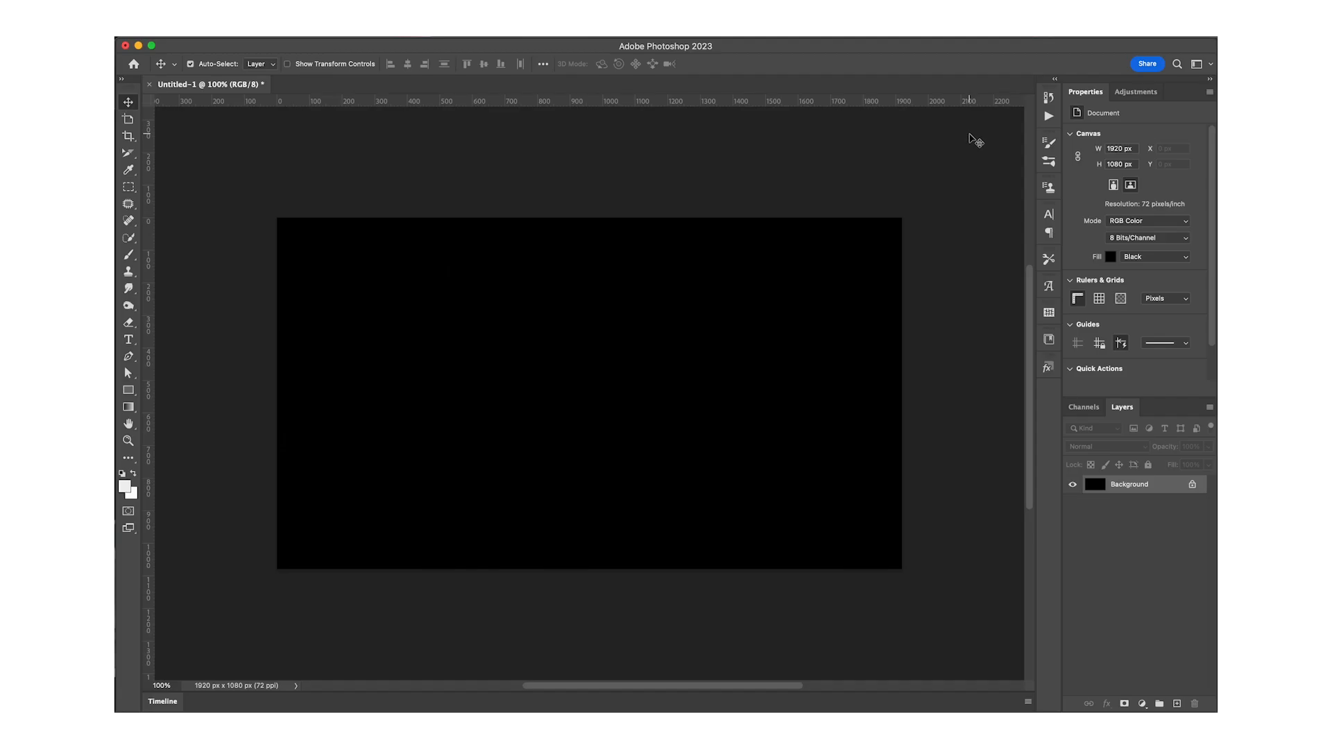
Add bold white 'RGB' text to the upper middle of the black canvas and scale it up
click(128, 340)
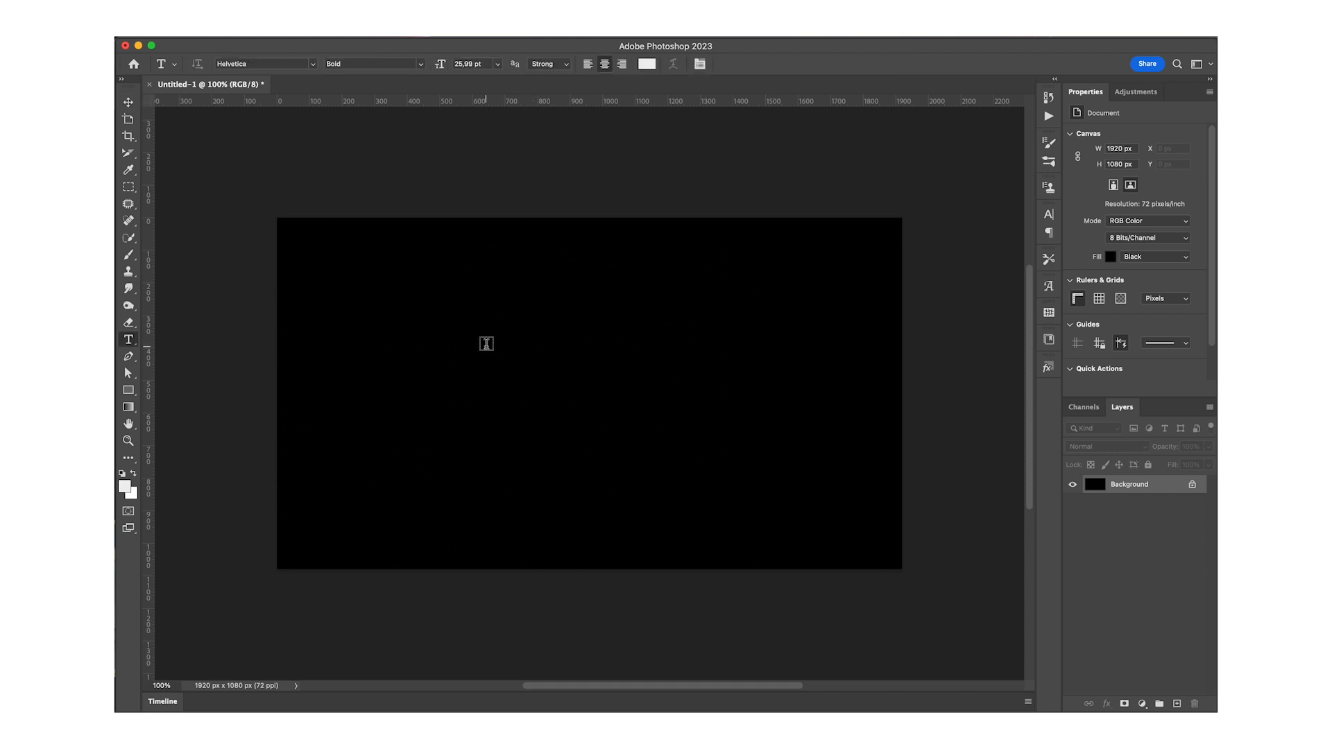
text(Lorem Ipsum)
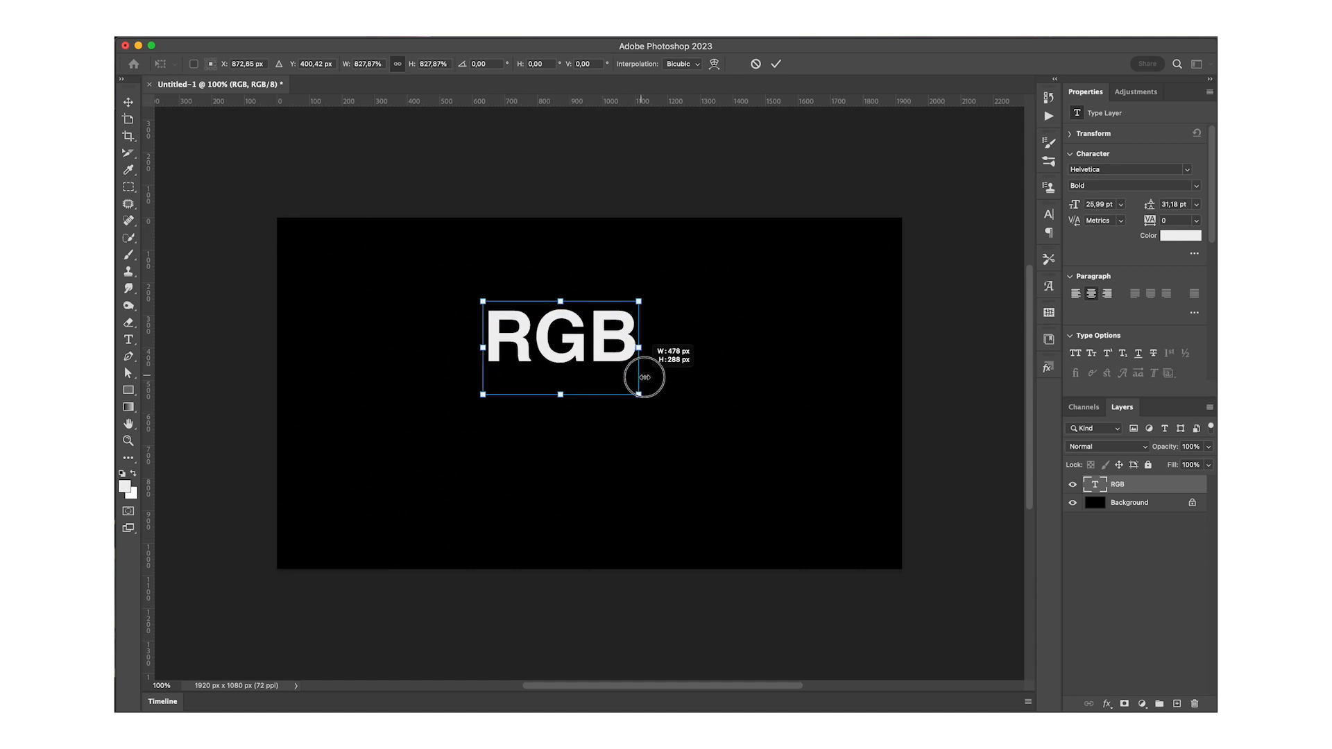
drag(646, 378, 675, 358)
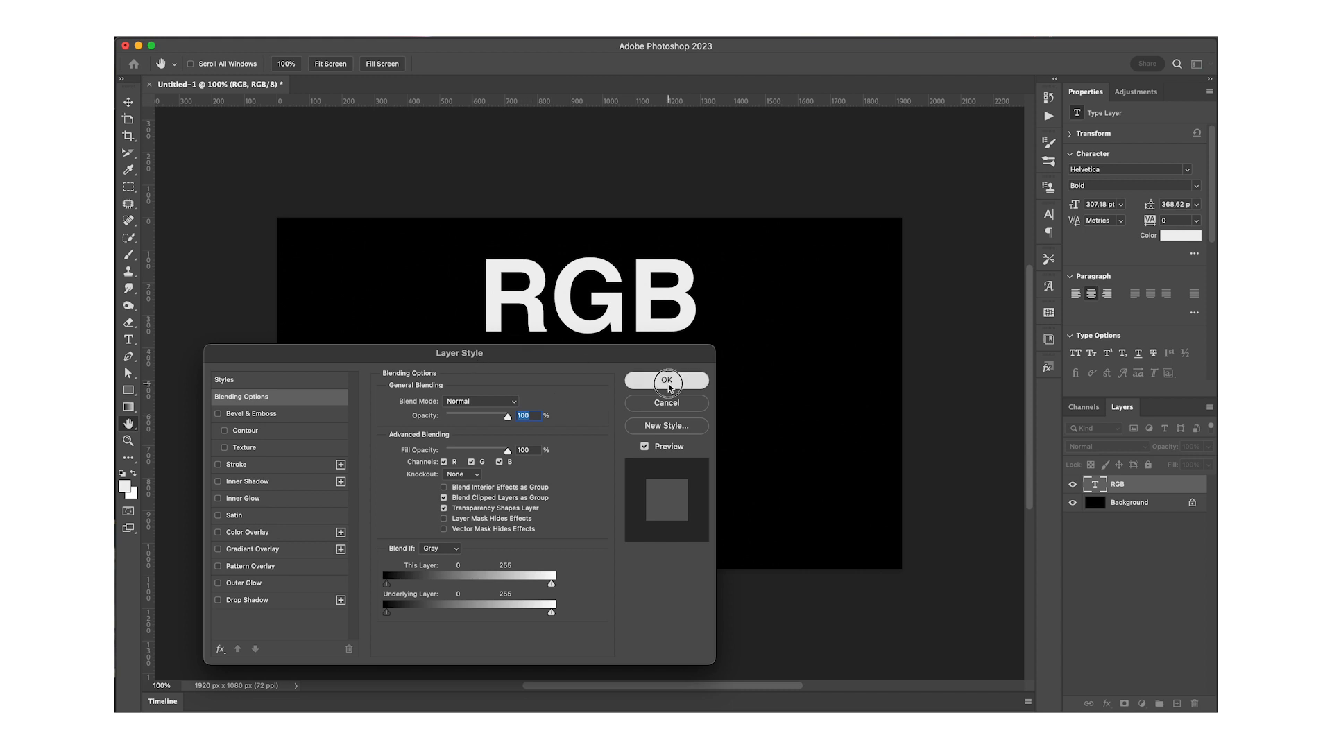
Turn off the G and B channels in the RGB text layer's Blending Options, leaving red only
click(667, 379)
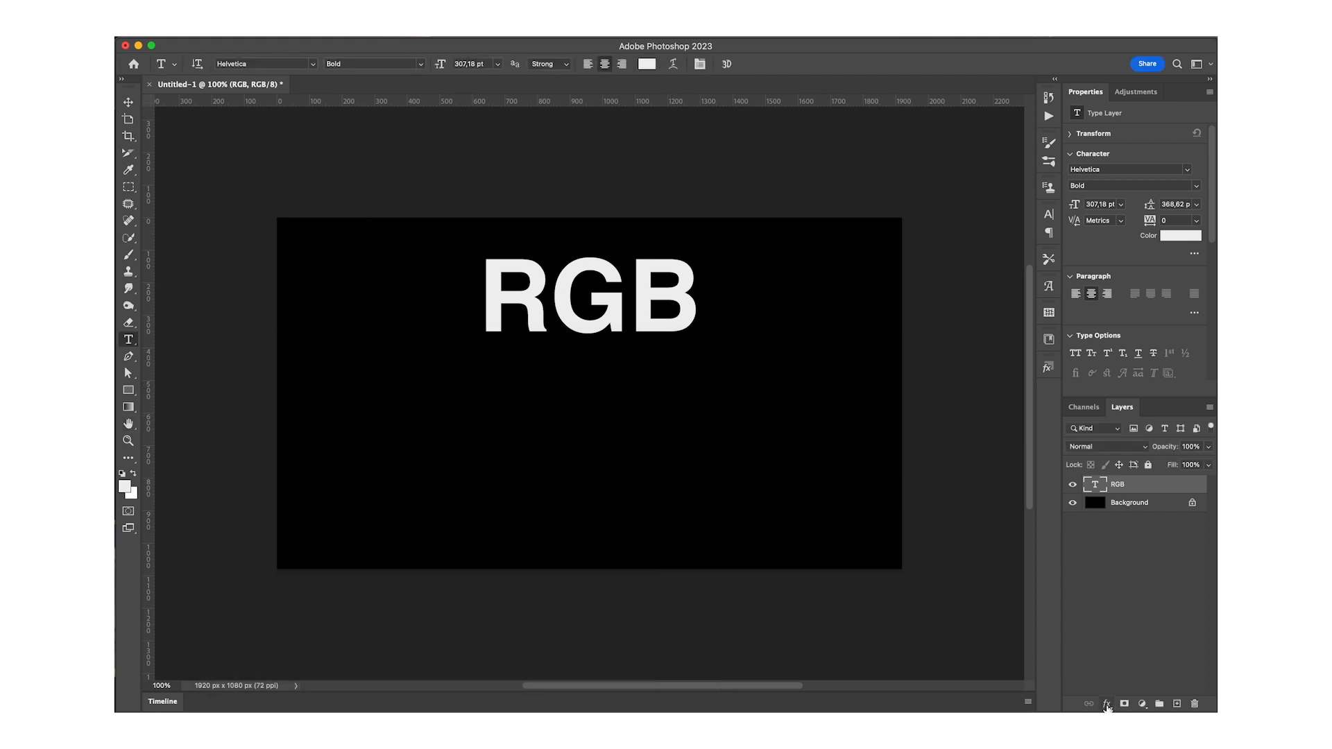
click(1105, 704)
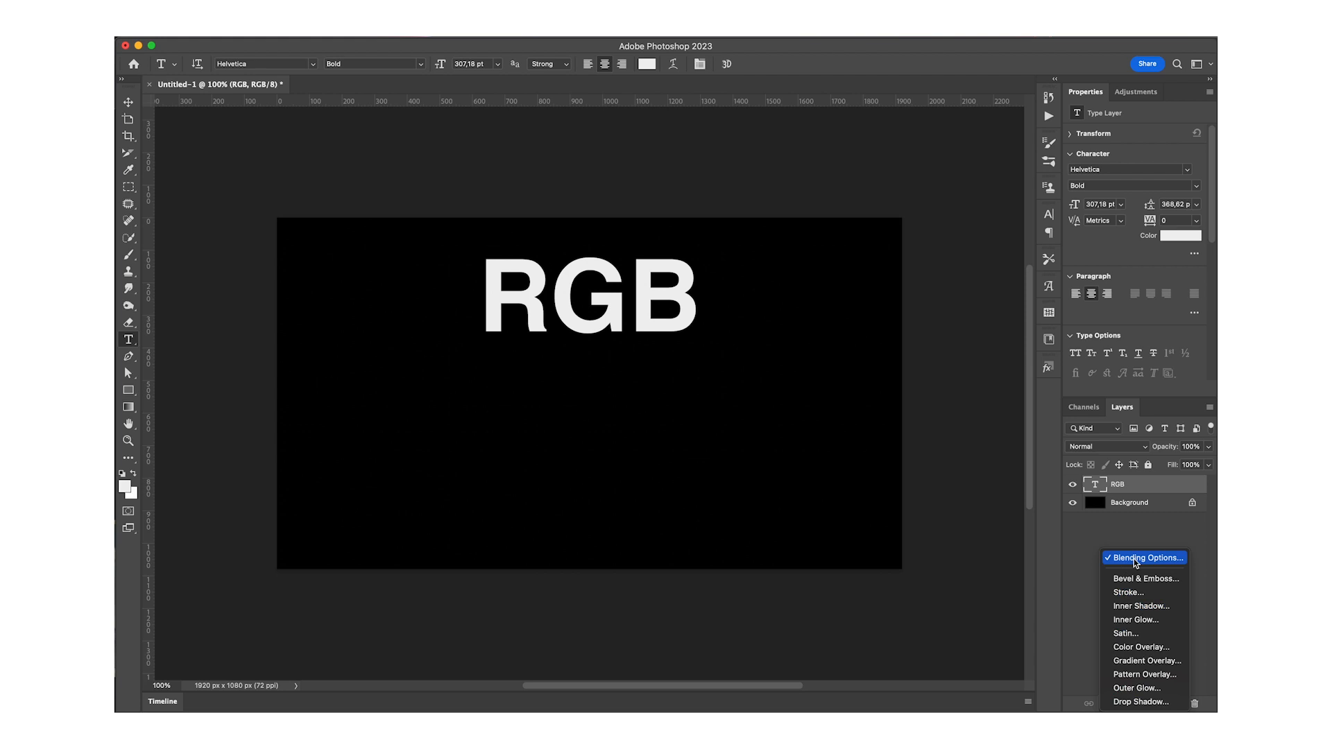
click(1143, 557)
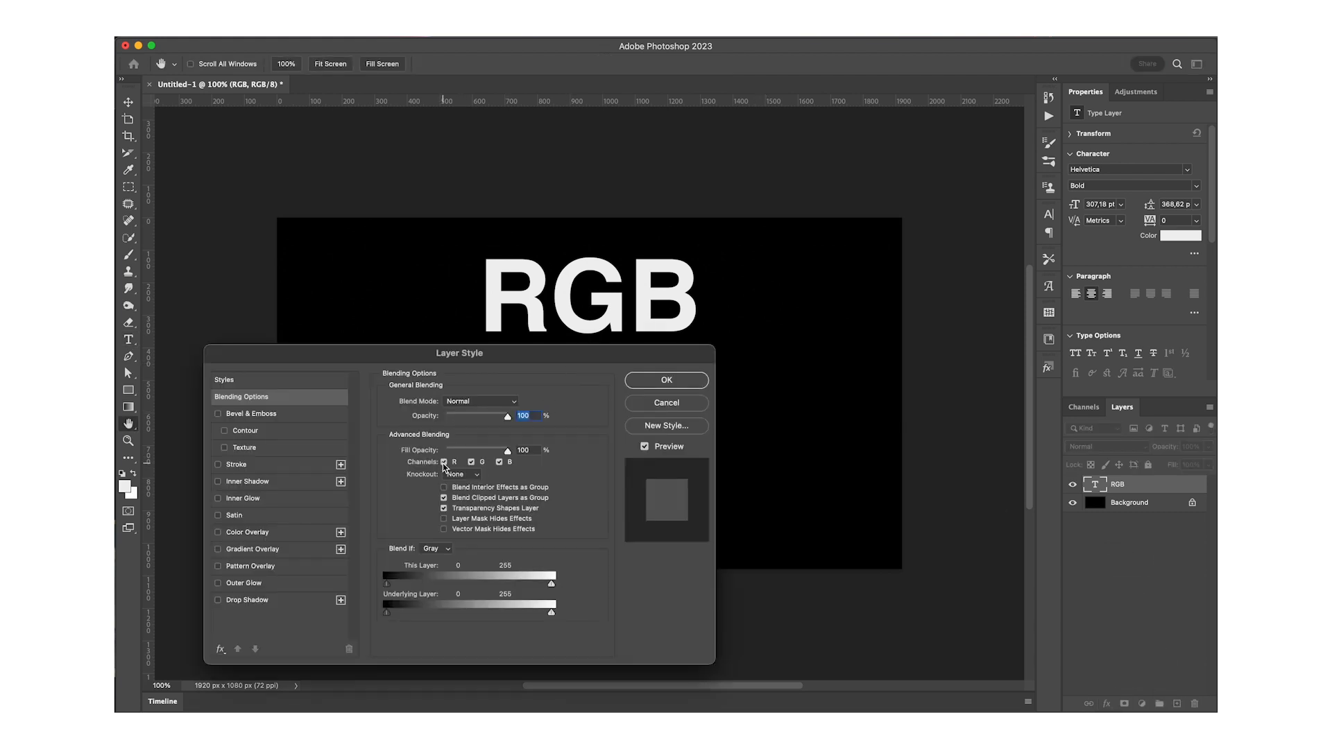
click(470, 463)
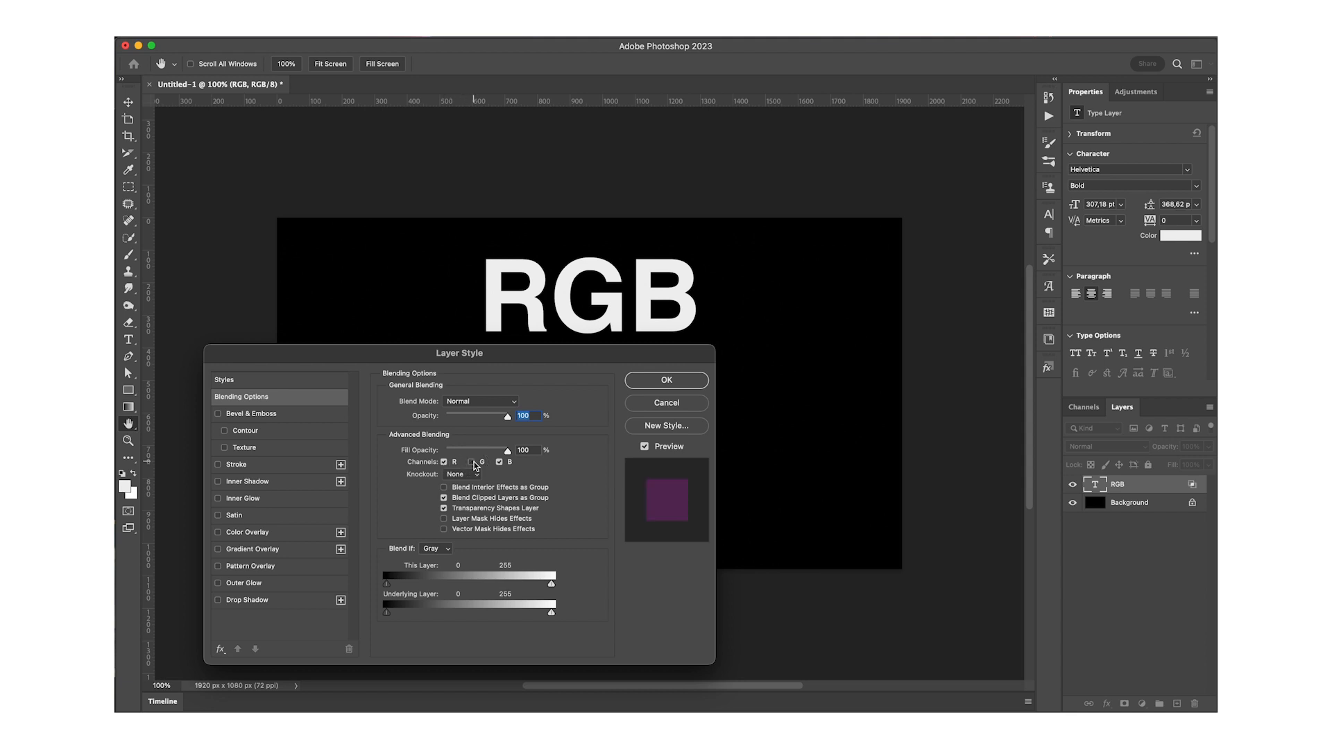
click(472, 461)
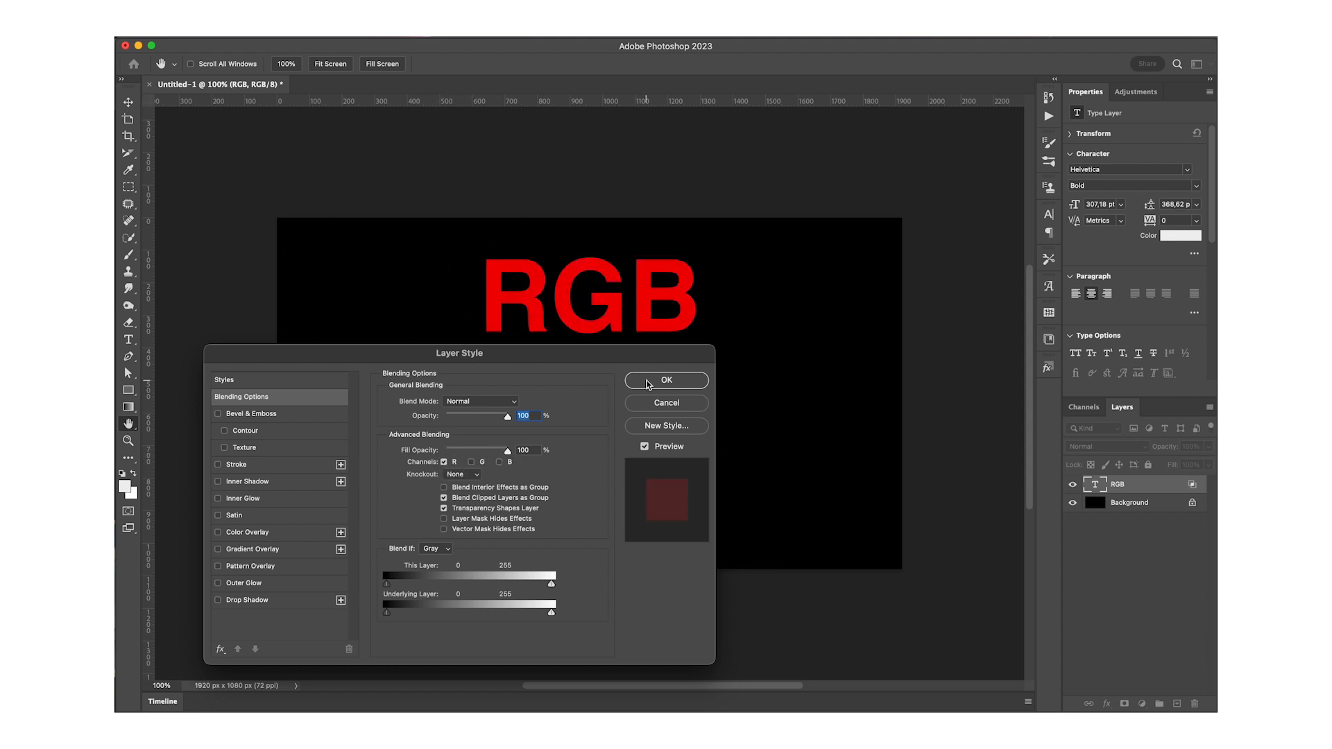
click(666, 380)
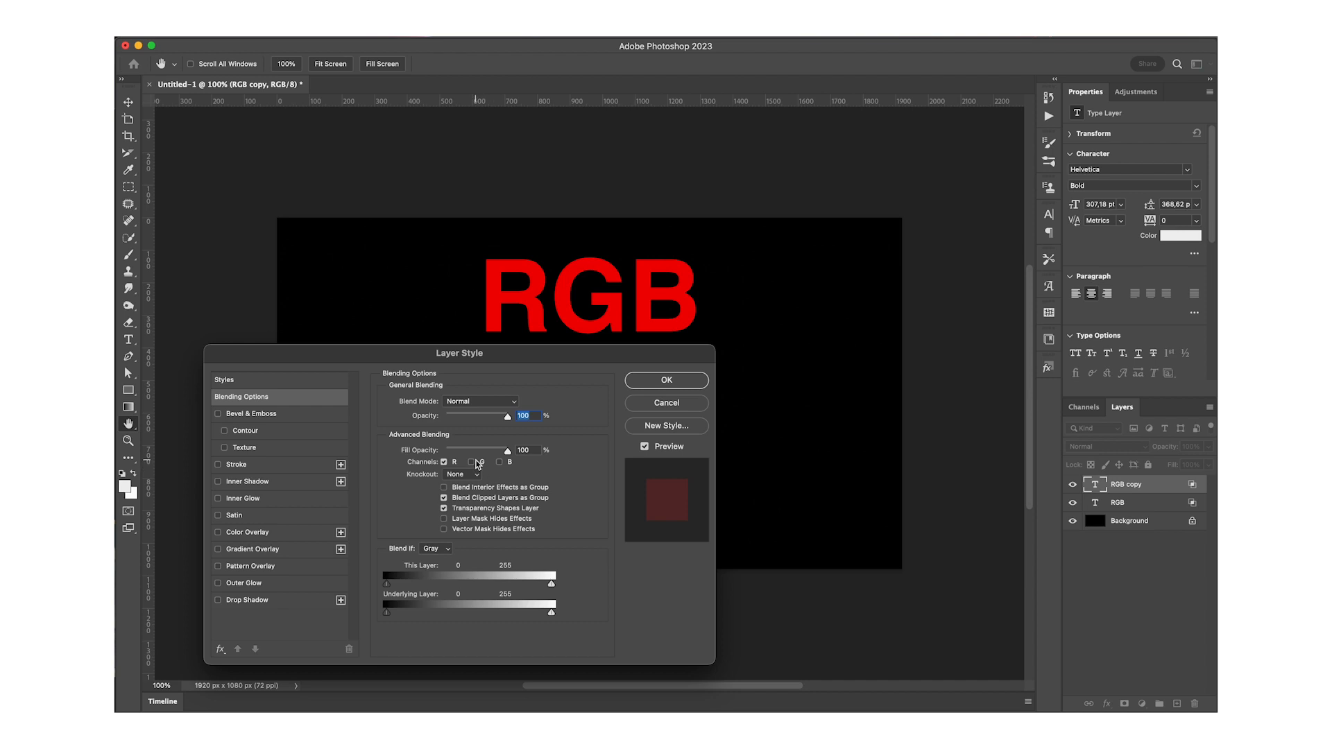
Restrict the first text copy to the green channel and the second copy to blue
click(469, 462)
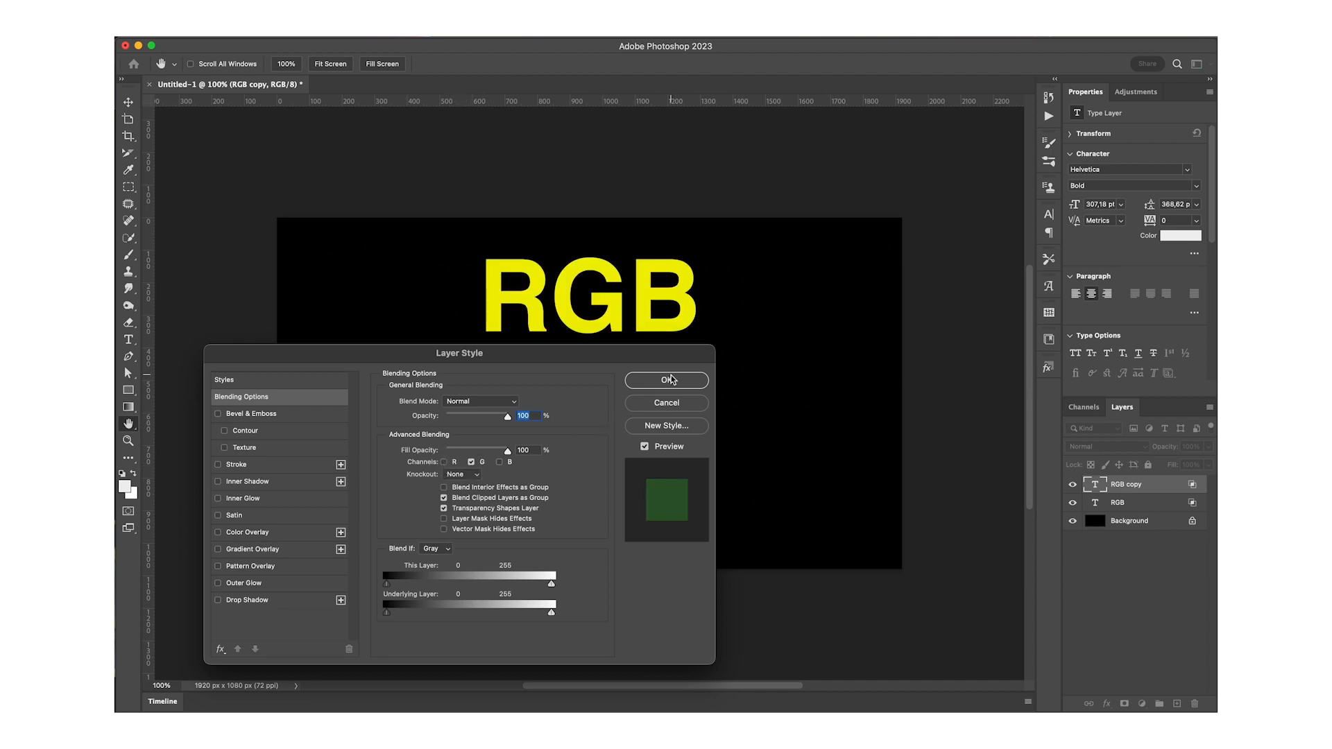
click(666, 379)
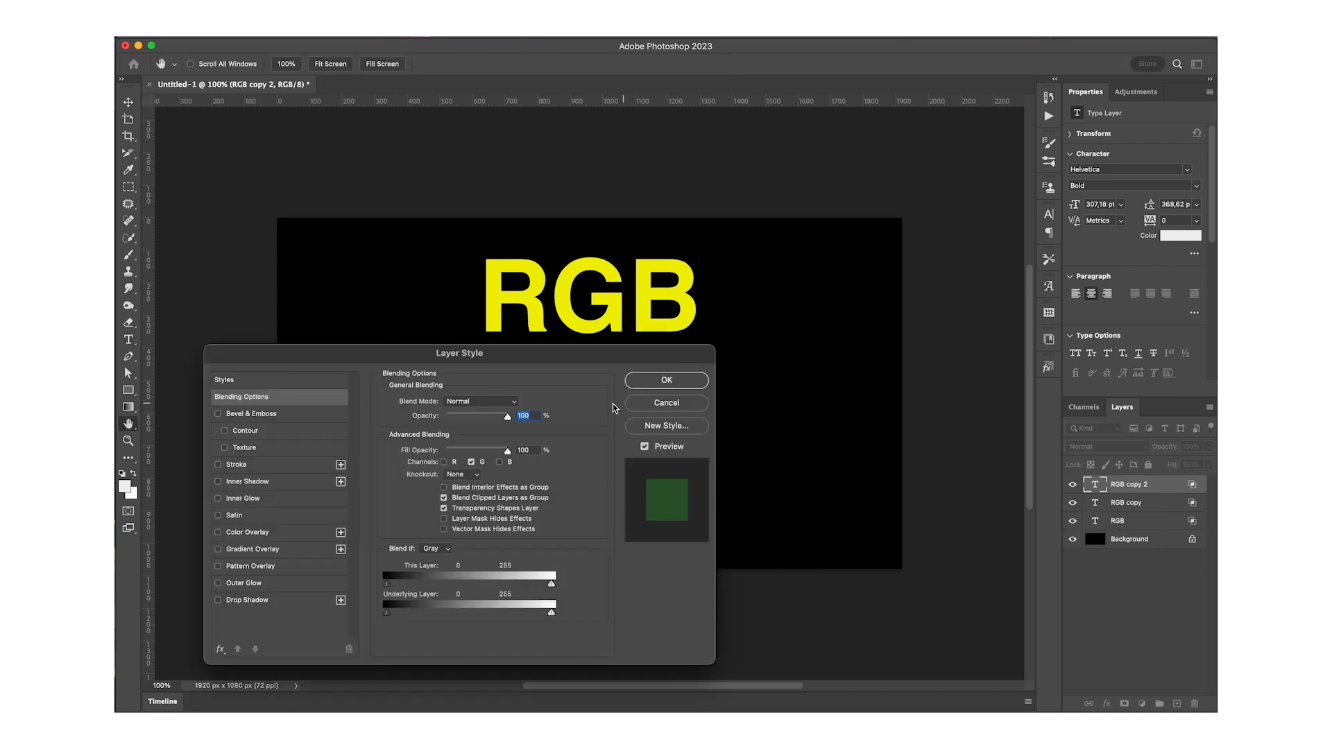
click(453, 462)
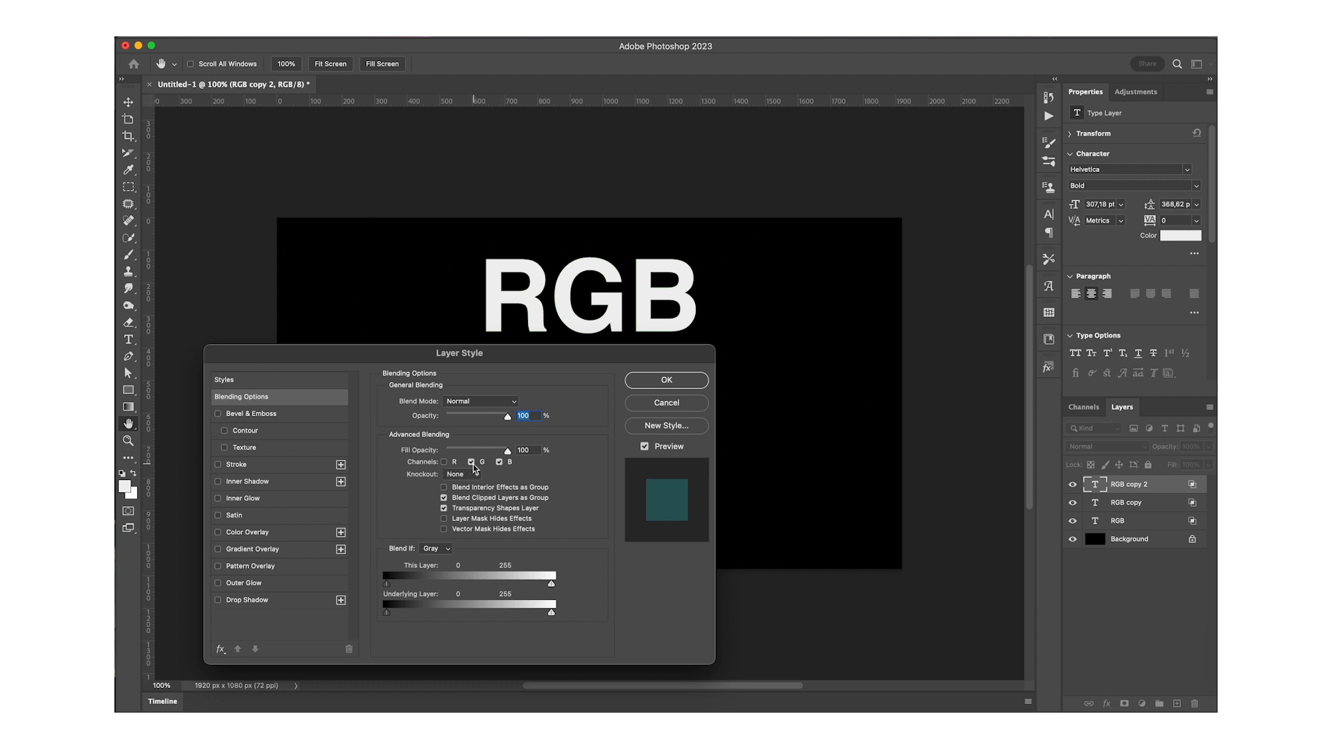
click(472, 462)
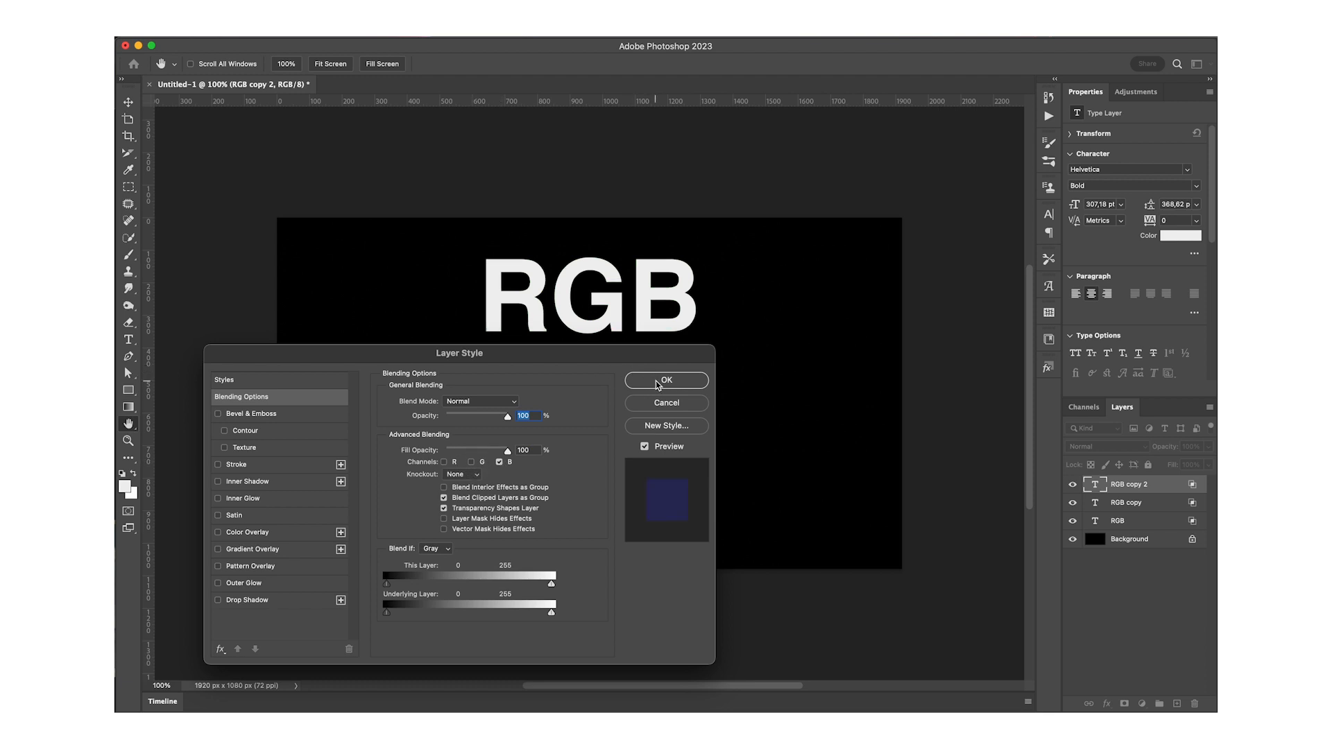
click(666, 380)
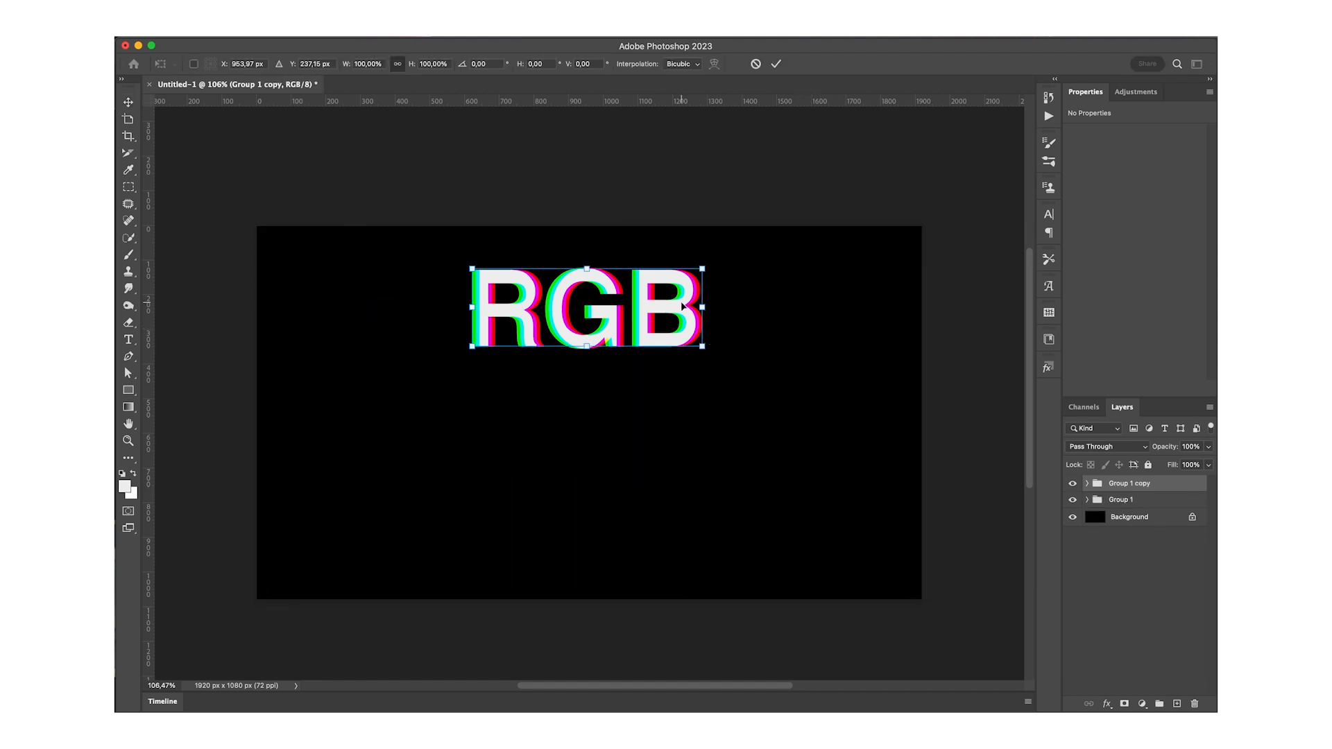
Move Group 1 copy below the original, shrink it, and select its green-channel copy layer
drag(587, 306, 586, 390)
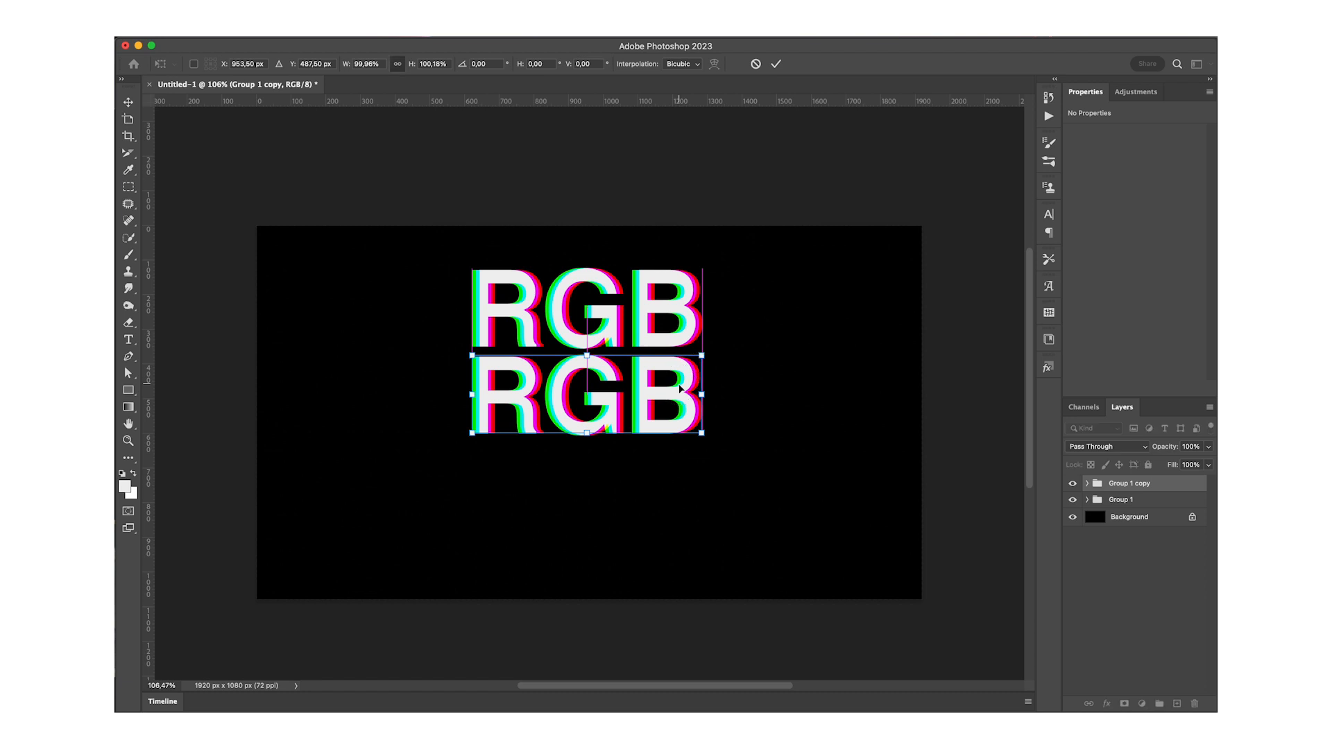
drag(696, 392, 680, 393)
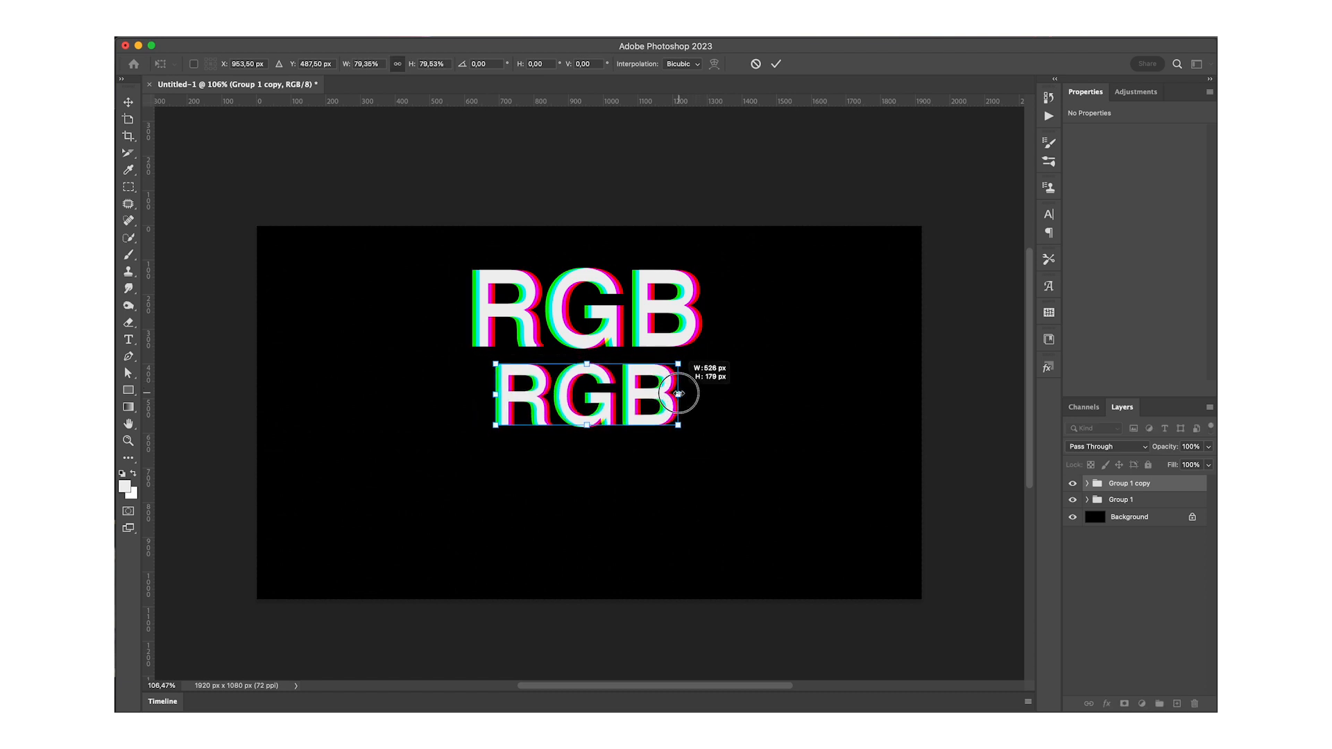
drag(682, 392, 671, 393)
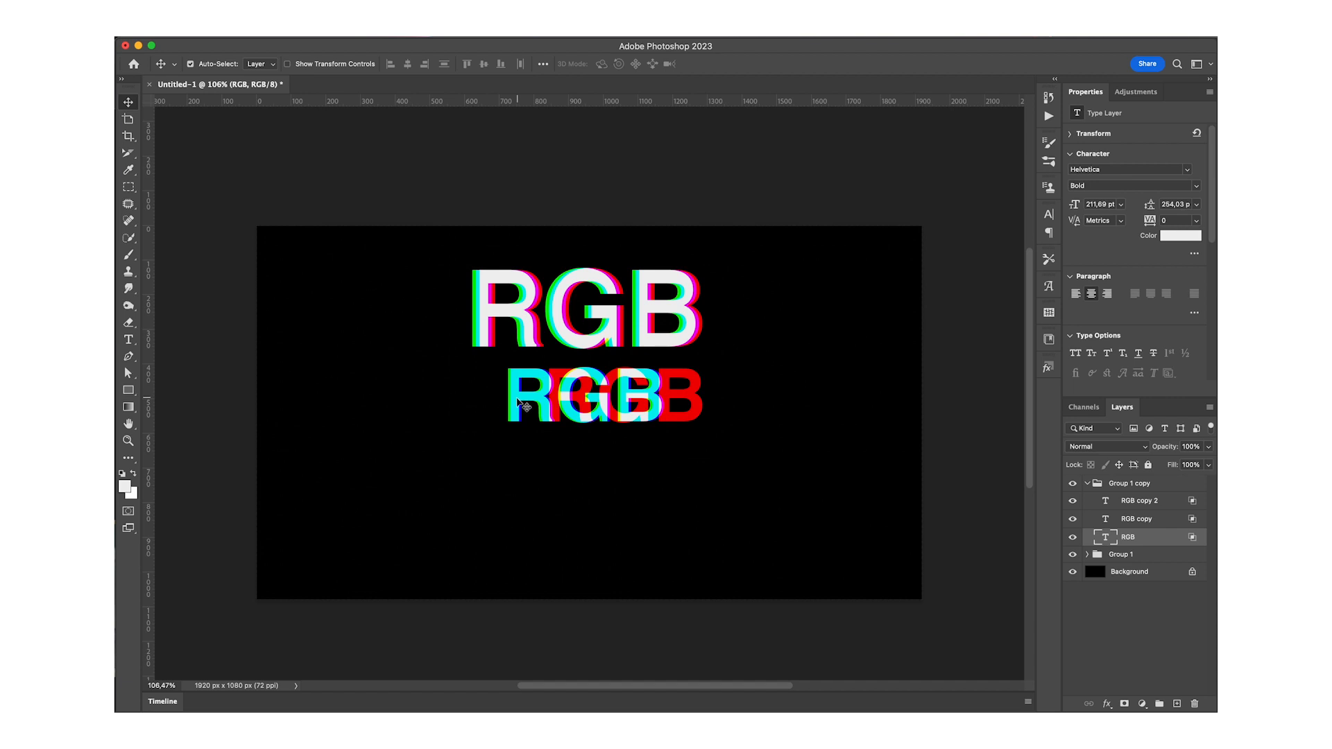
click(1136, 518)
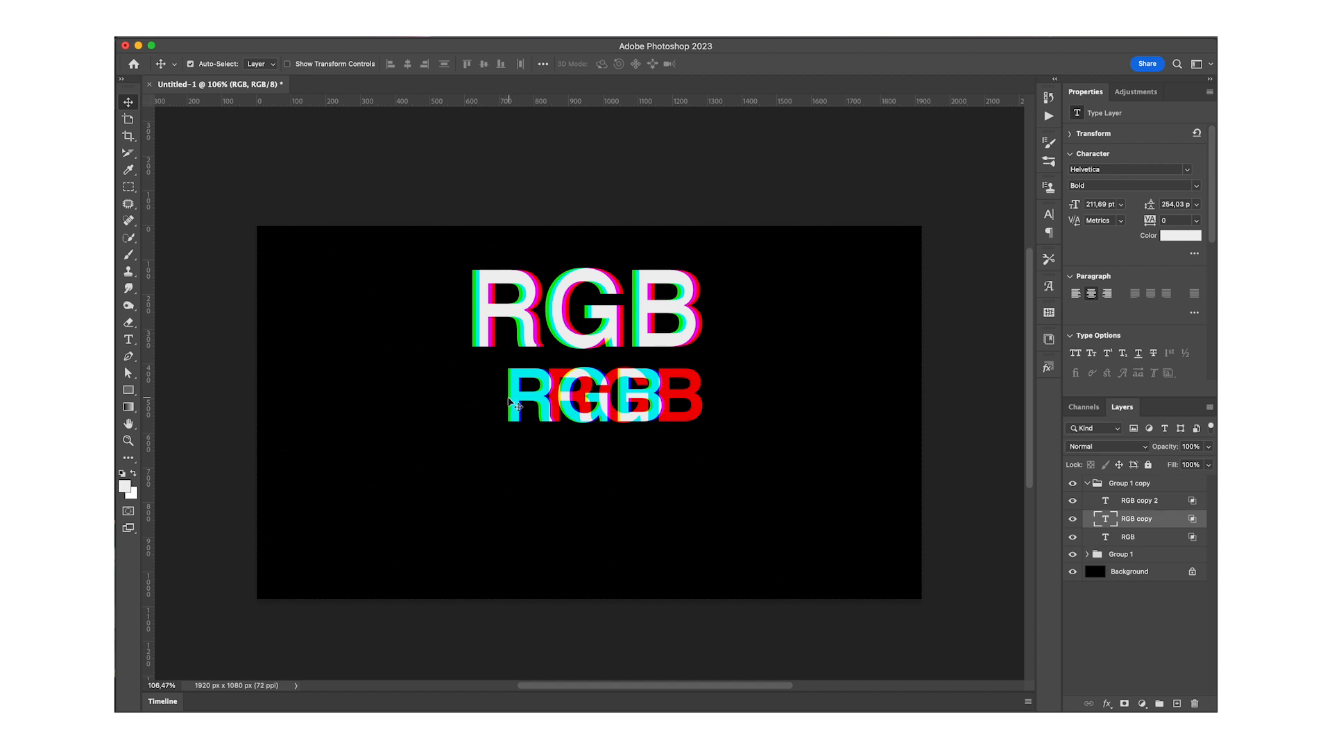